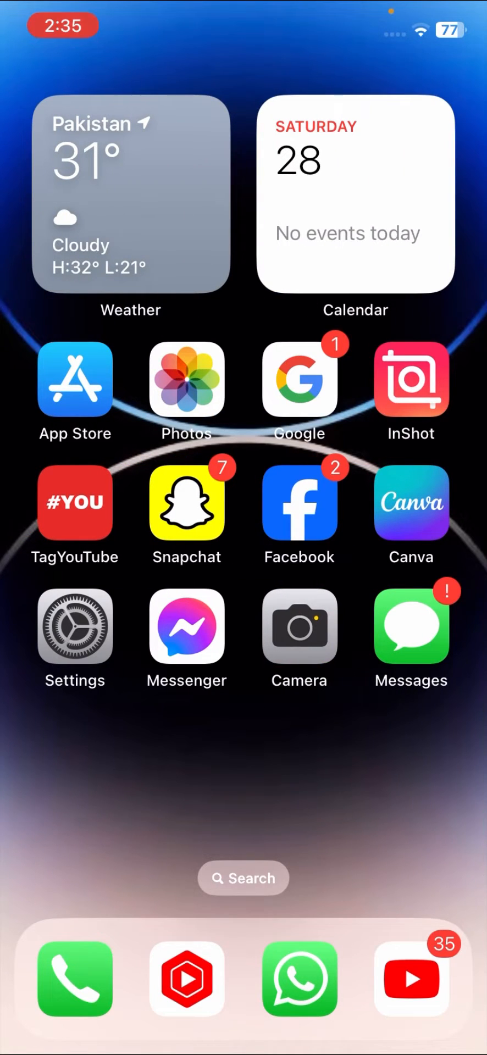
Launch Settings from the Home Screen and scroll its list down to the built-in apps section.
scroll(left, 3)
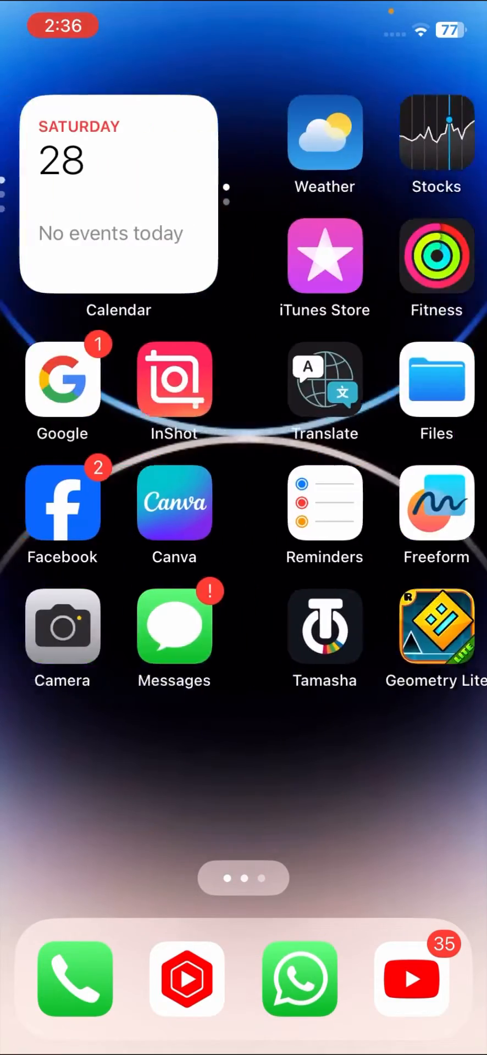
scroll(left, 3)
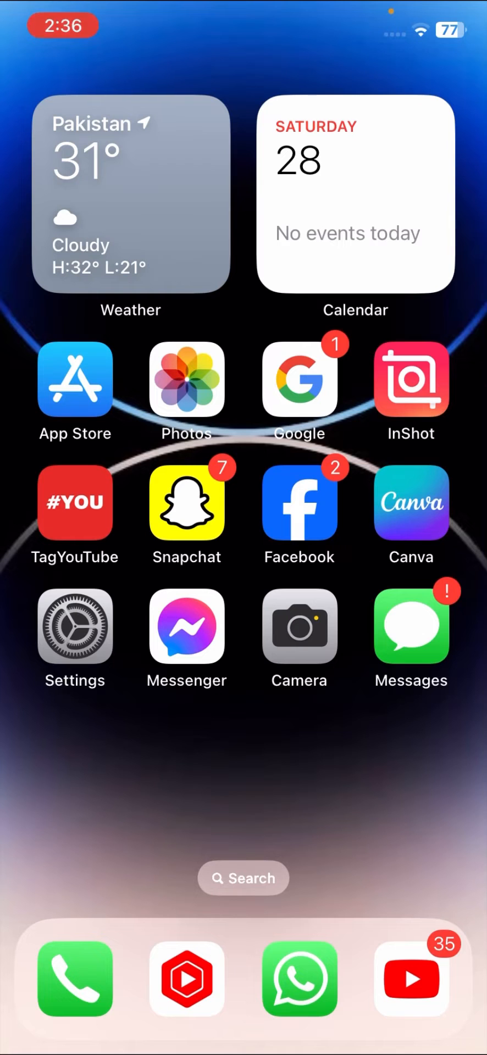
click(75, 627)
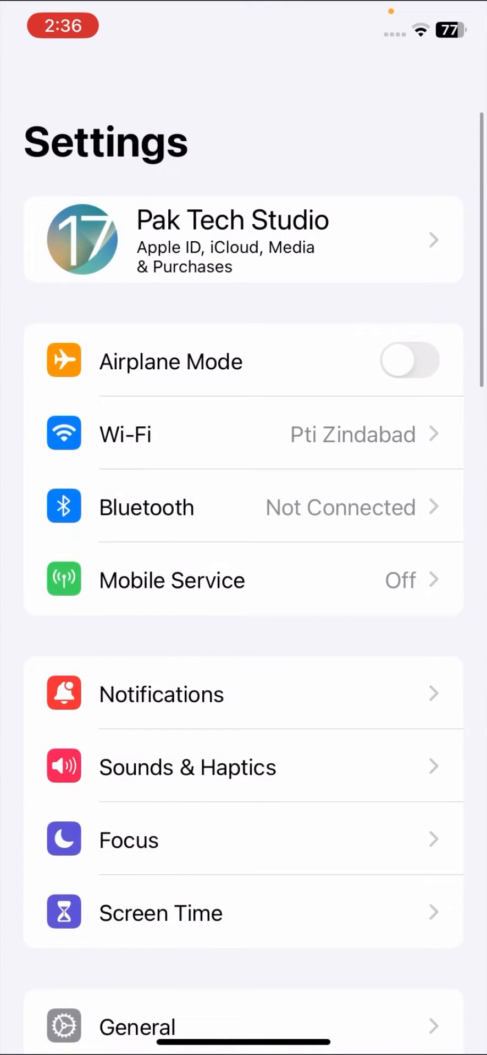
scroll(down, 3)
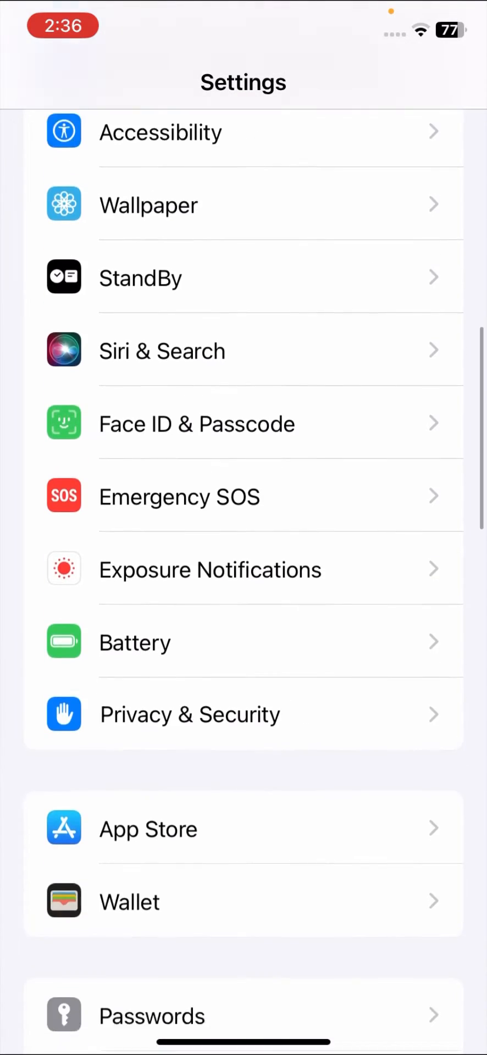
scroll(down, 3)
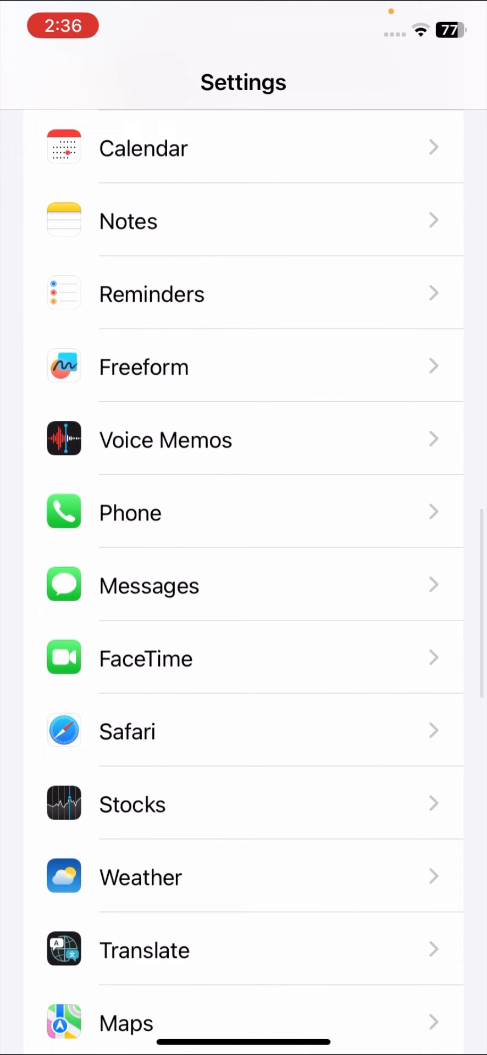
View the Messages settings down to the SMS/MMS section, which shows no MMS Messaging option.
click(148, 584)
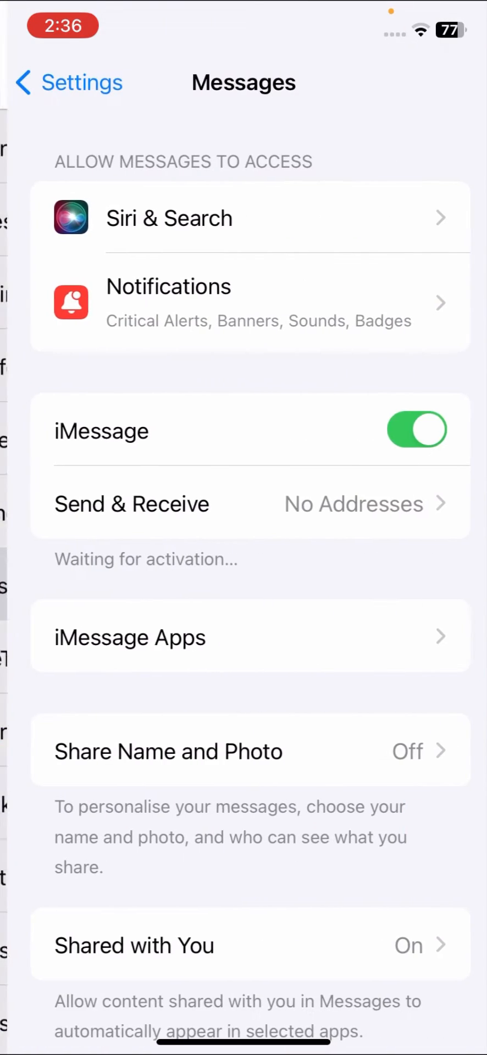
scroll(down, 3)
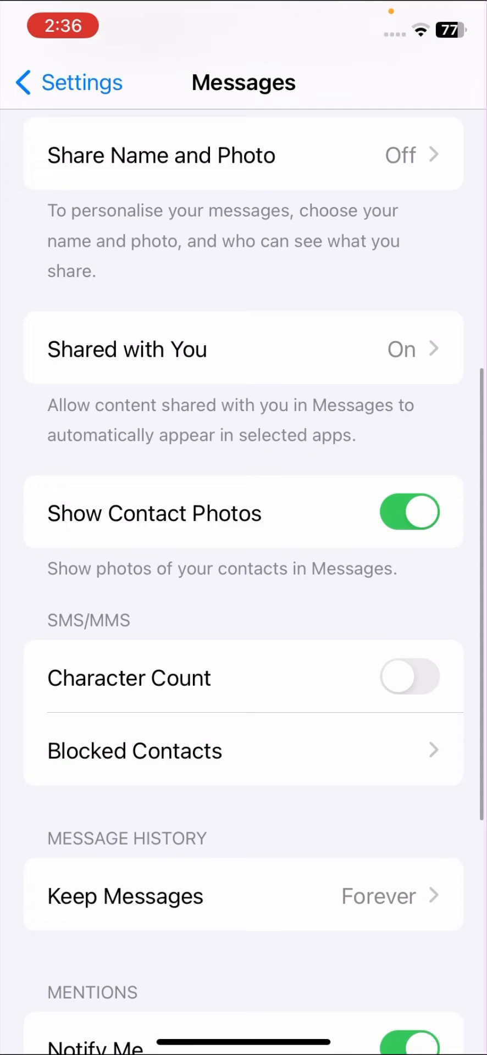
scroll(down, 3)
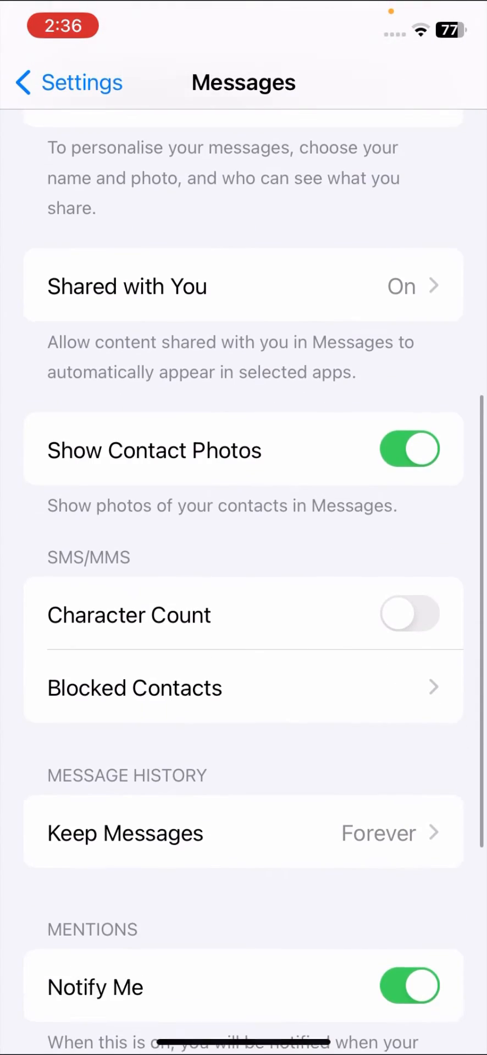
scroll(down, 3)
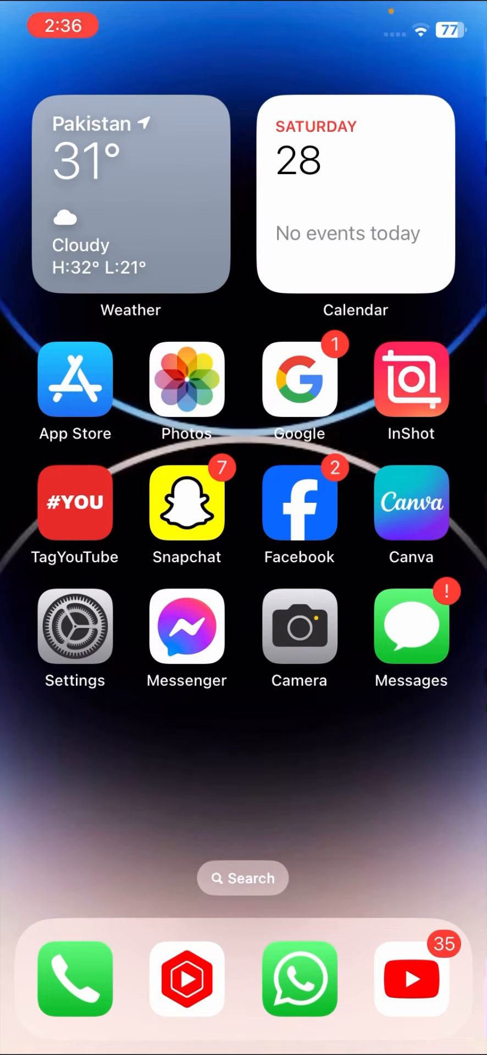
scroll(left, 3)
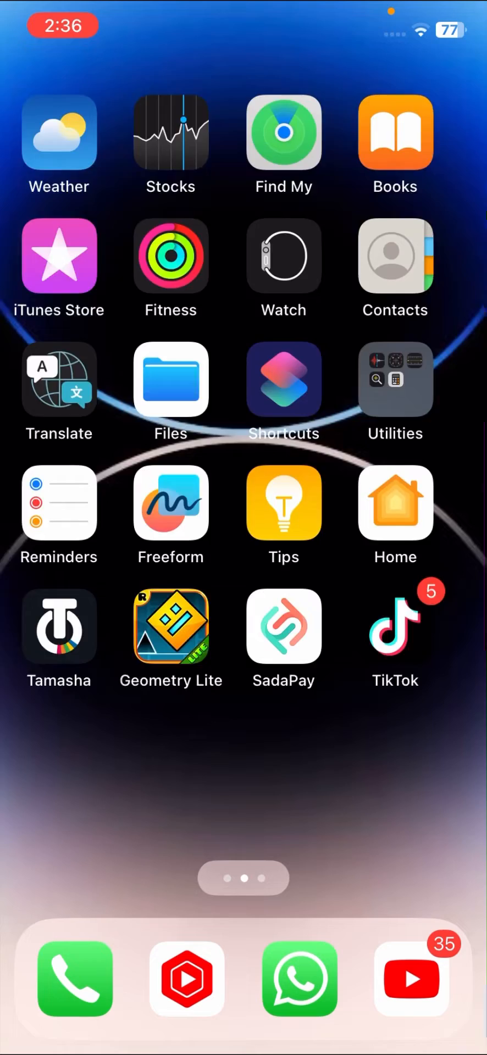
scroll(left, 3)
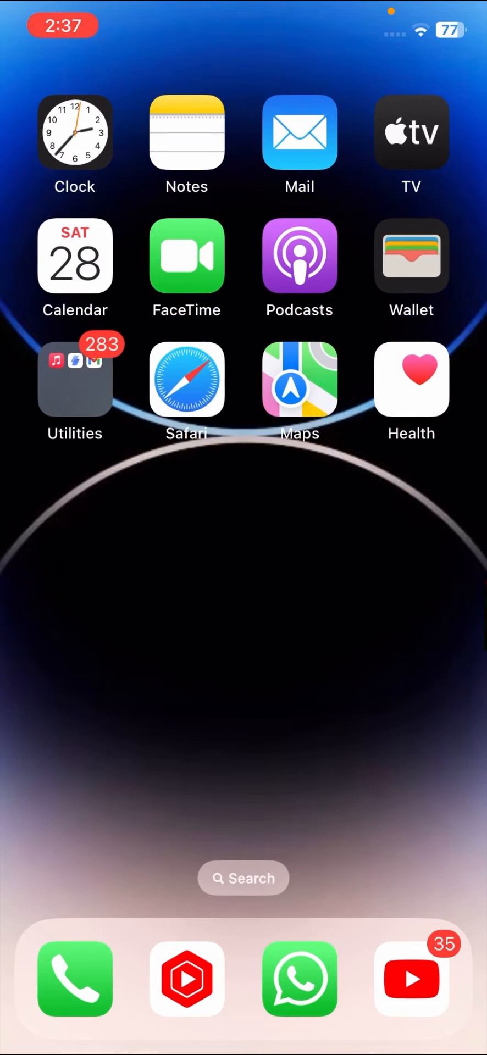
scroll(left, 3)
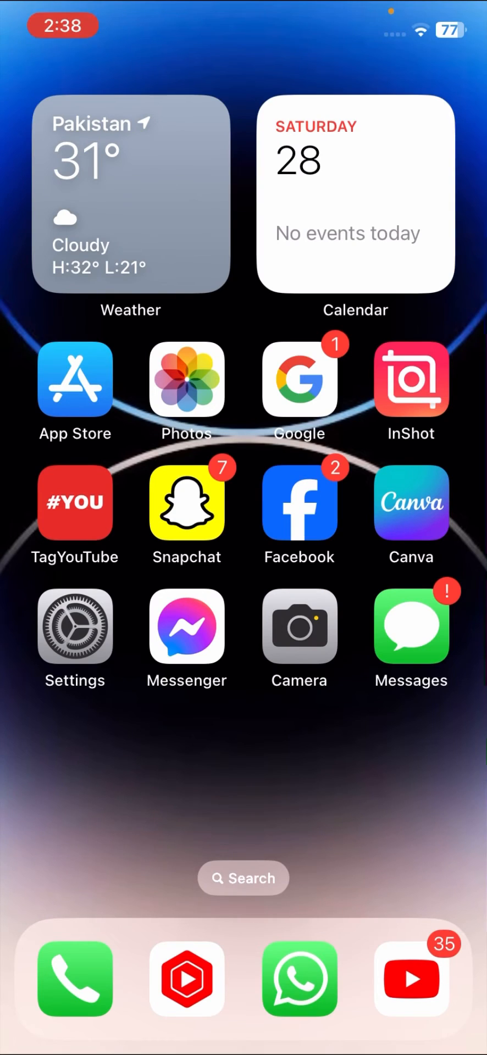
Swipe to the second Home Screen page showing Weather, Stocks, Find My and TikTok.
scroll(left, 3)
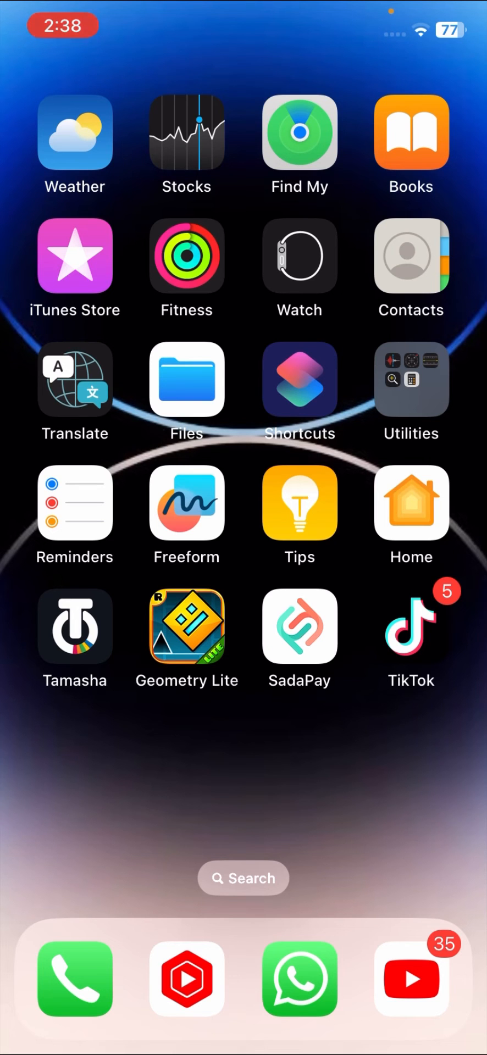
scroll(left, 3)
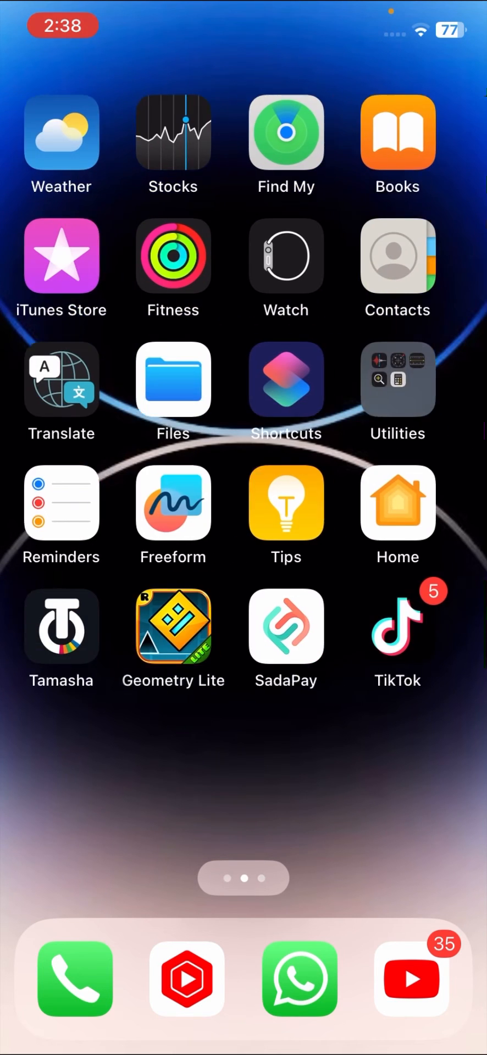